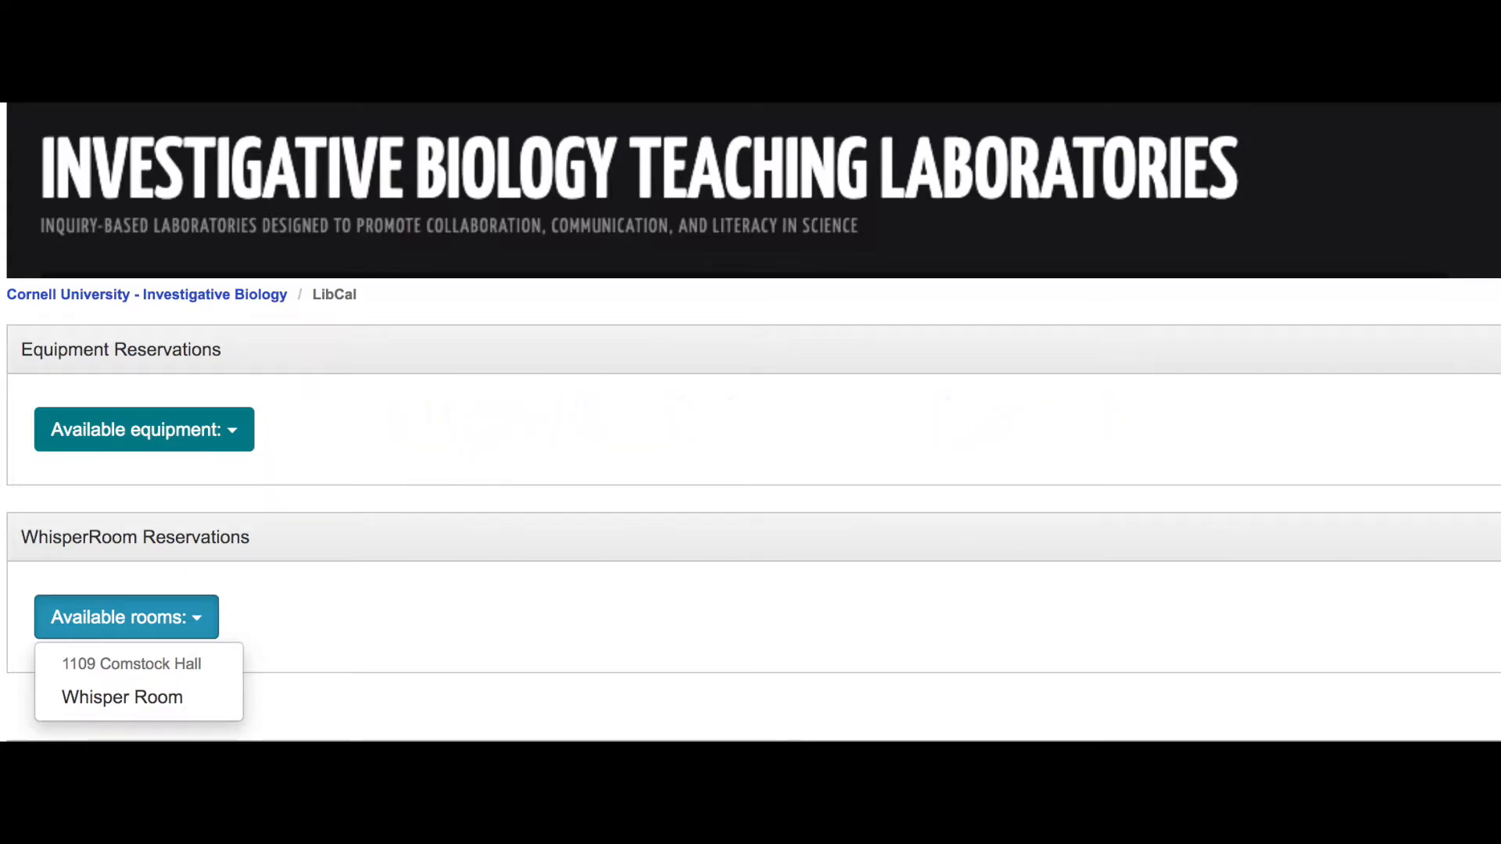
Choose Whisper Room under 1109 Comstock Hall from the Available rooms dropdown.
left_click(131, 664)
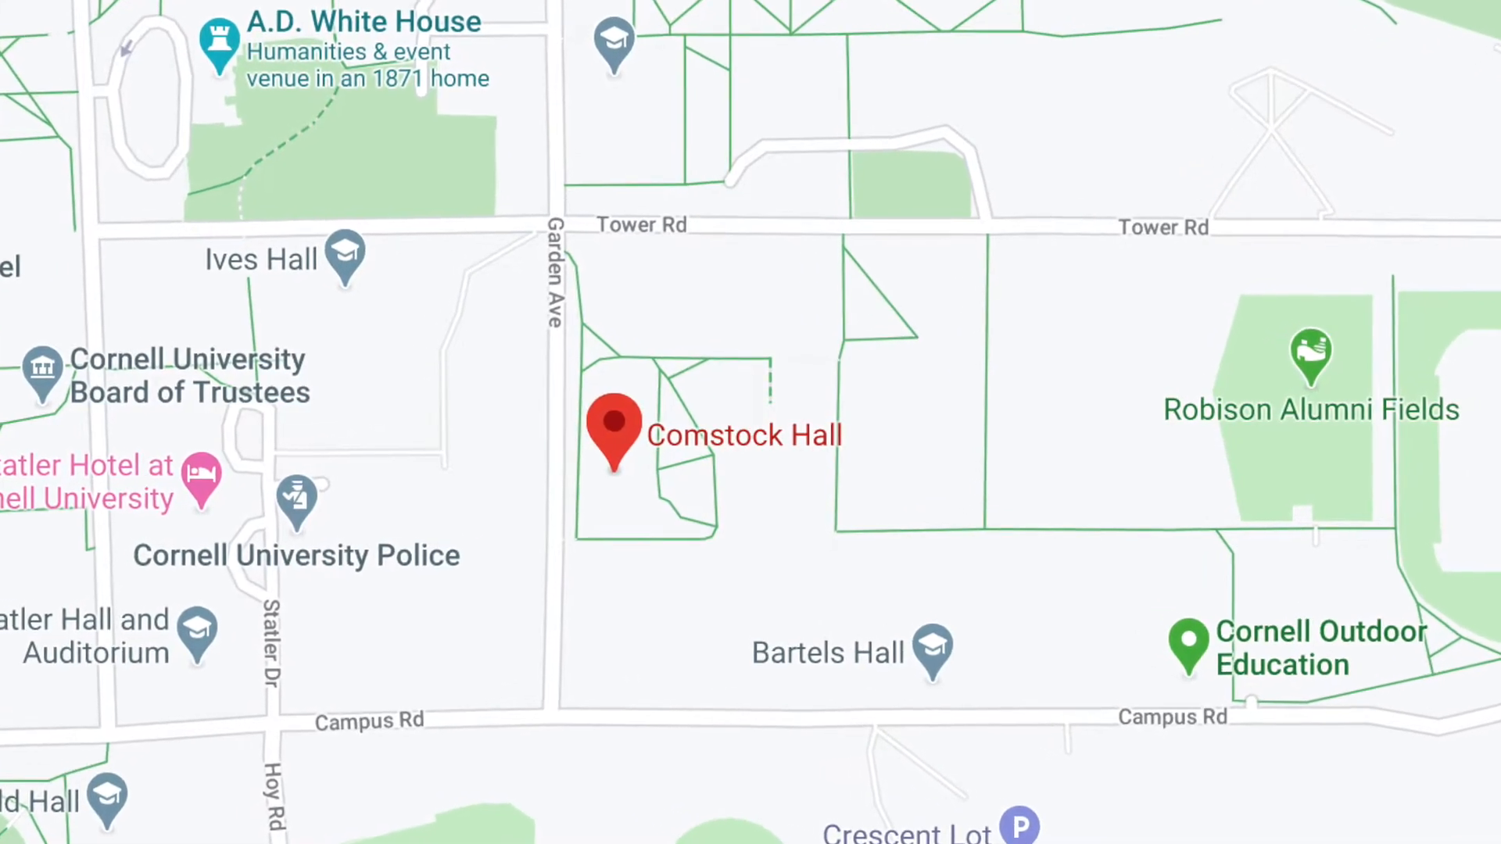